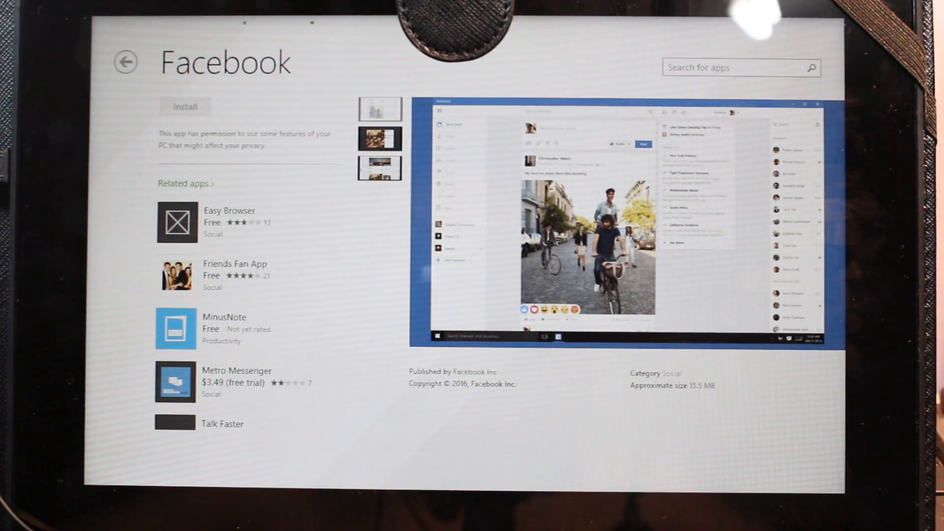
Step: Attempt to install Facebook and dismiss the 'purchase couldn't be completed' error
click(184, 106)
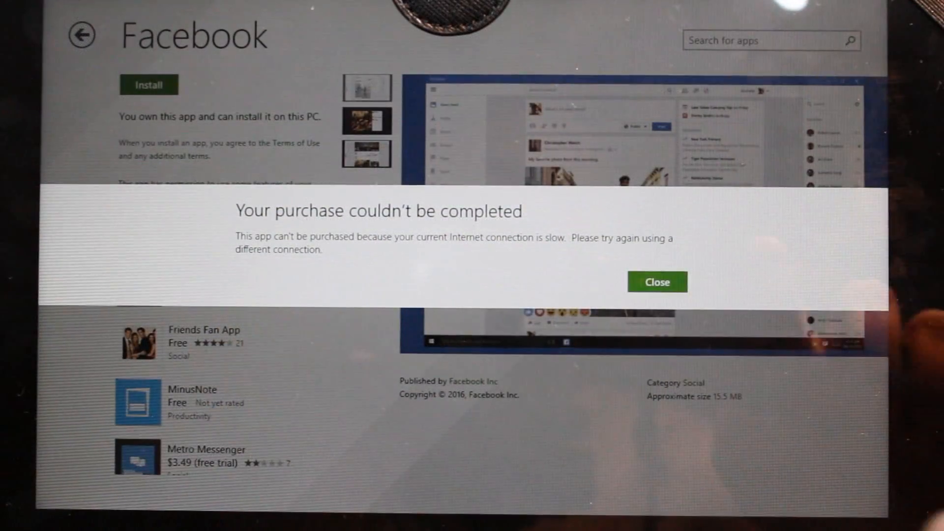
click(655, 281)
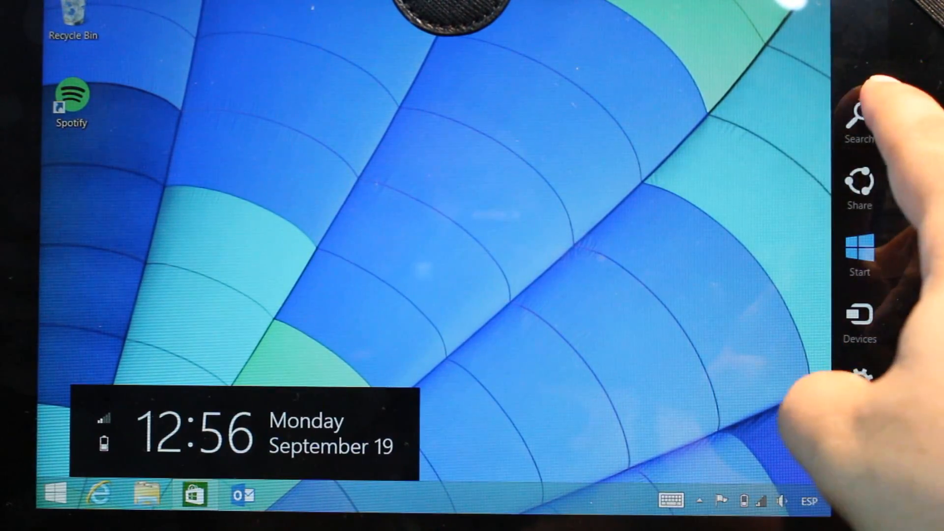
Step: Search the charm for troubleshooting and bring up the Windows Update troubleshooter
click(859, 120)
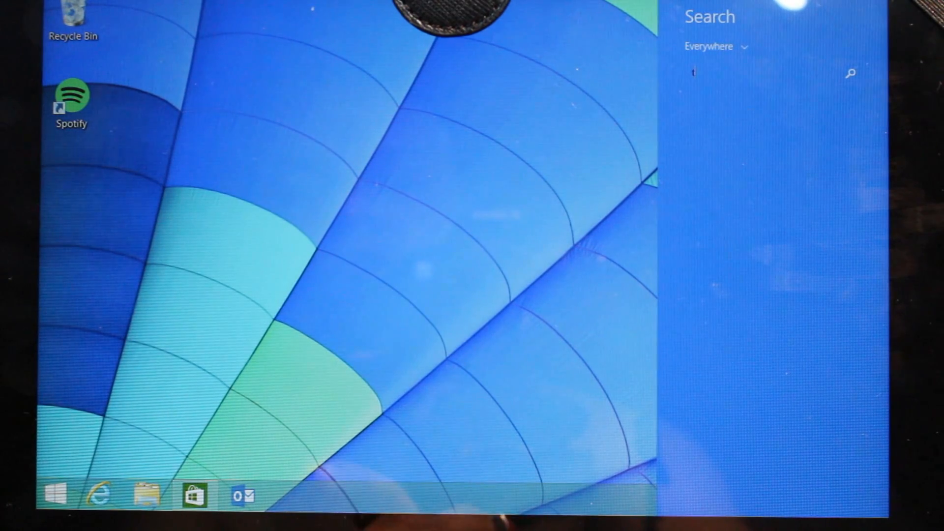
text(ransfer)
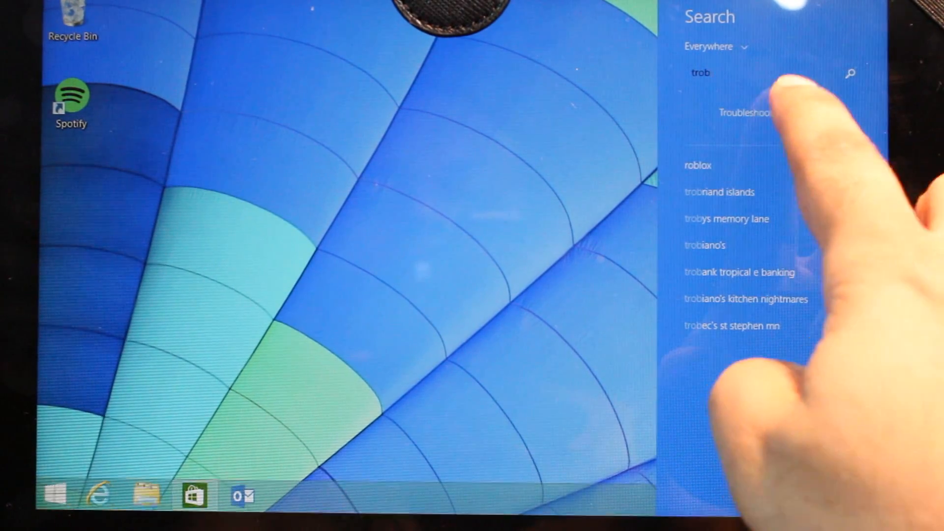
click(743, 112)
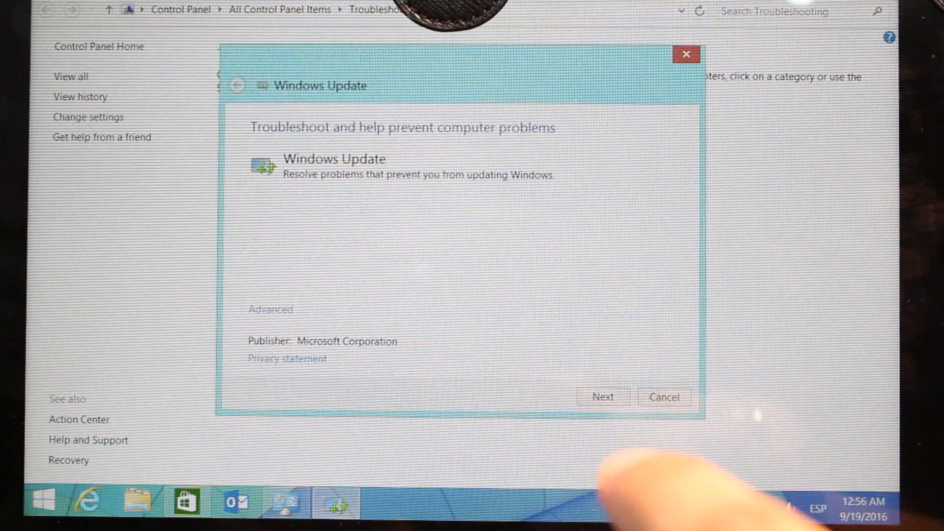
Step: Run the Windows Update troubleshooter as administrator until it reports the problems fixed
click(603, 396)
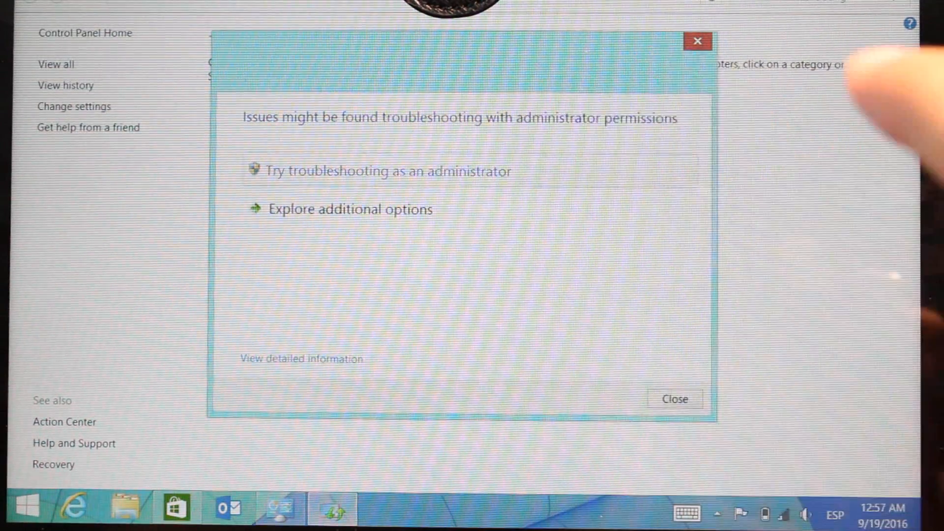
click(385, 170)
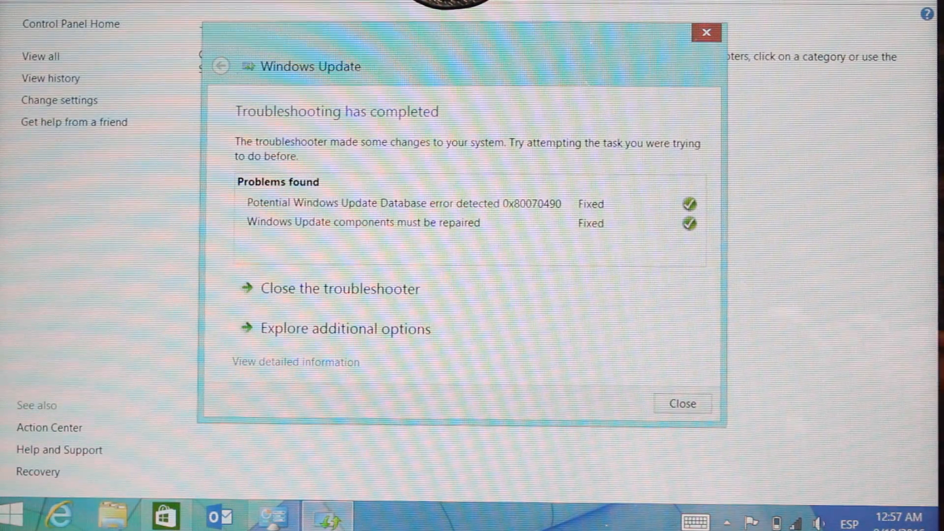
click(681, 403)
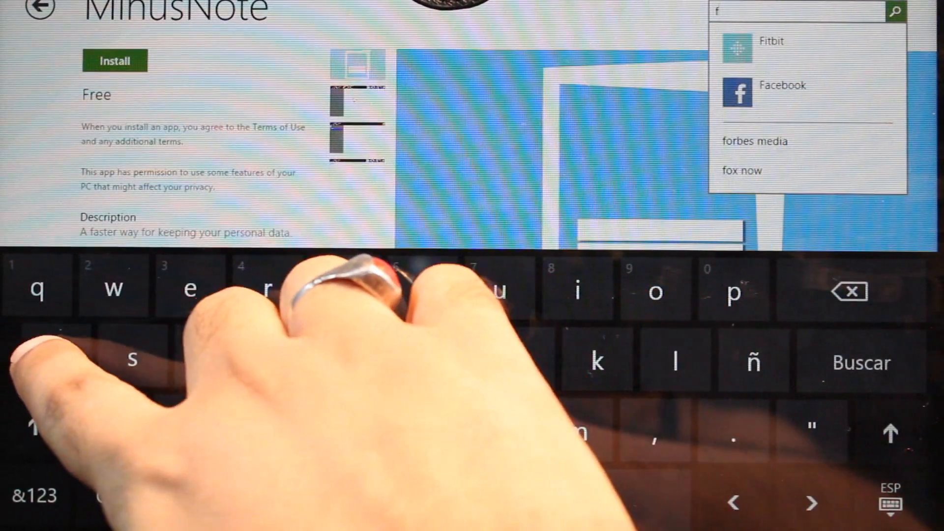
Step: Choose Facebook from the Store suggestions and install it successfully this time
click(780, 84)
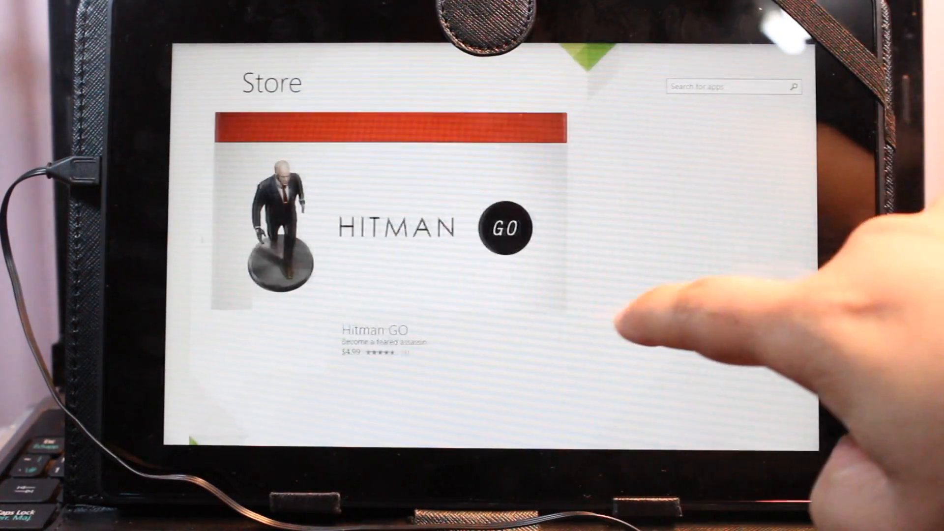
click(720, 86)
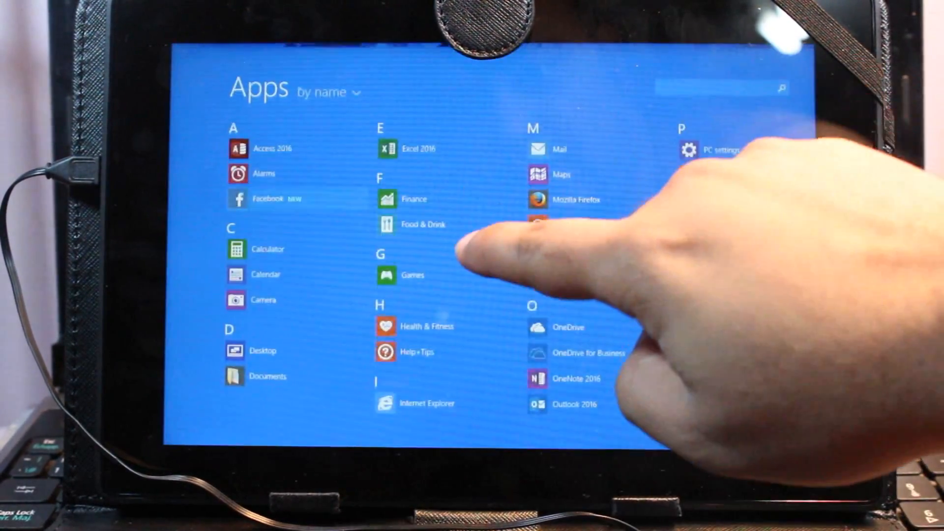
Step: Confirm Facebook shows 'This app is installed on this PC' and return to Start
click(237, 197)
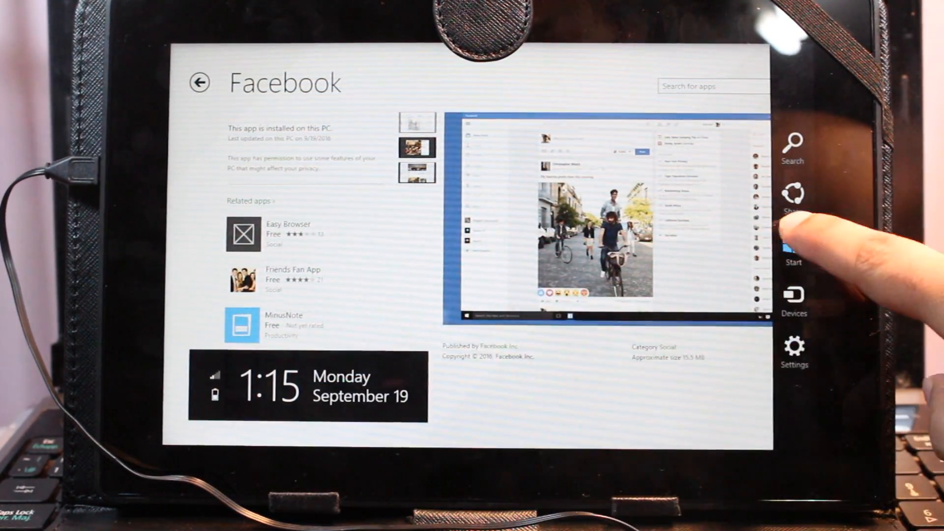
click(793, 247)
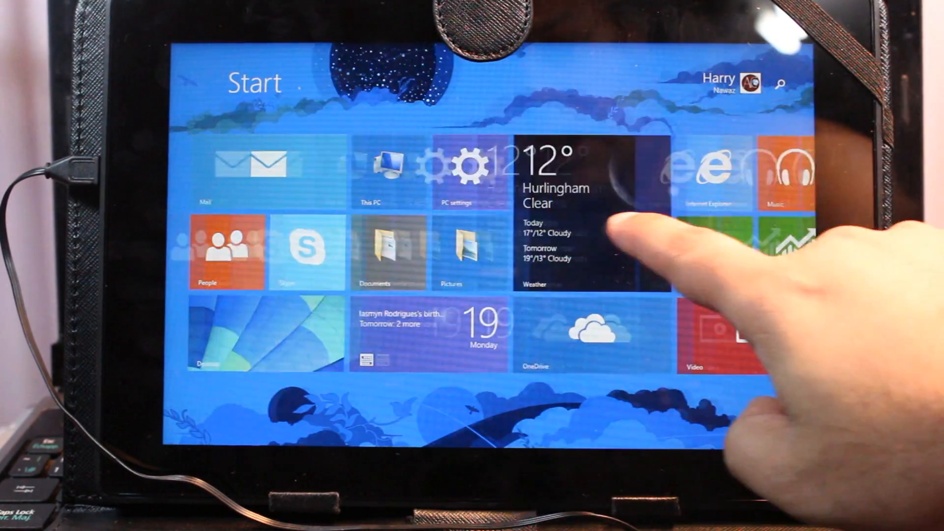
Step: Search the Store for 'youtube' and bring up the Hyper for YouTube app page
scroll(right, 3)
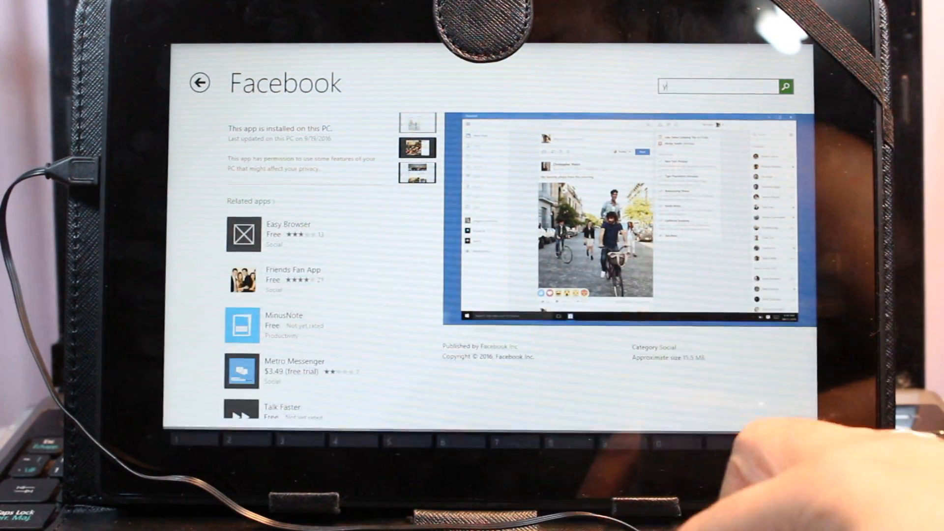
text(ou)
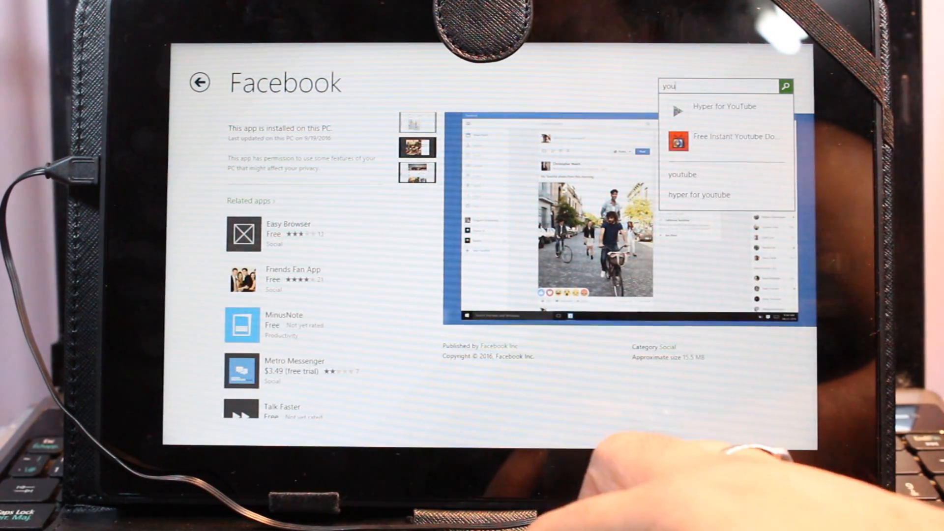
text(t)
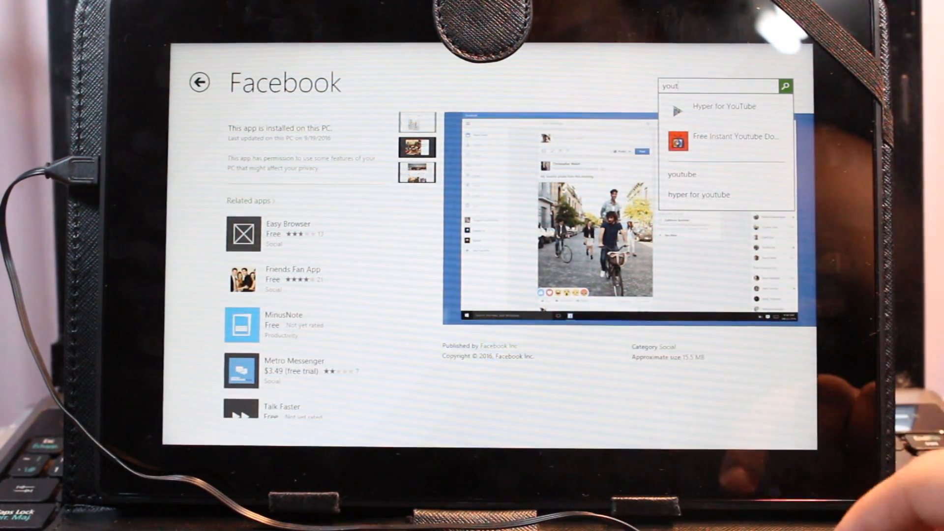
click(680, 174)
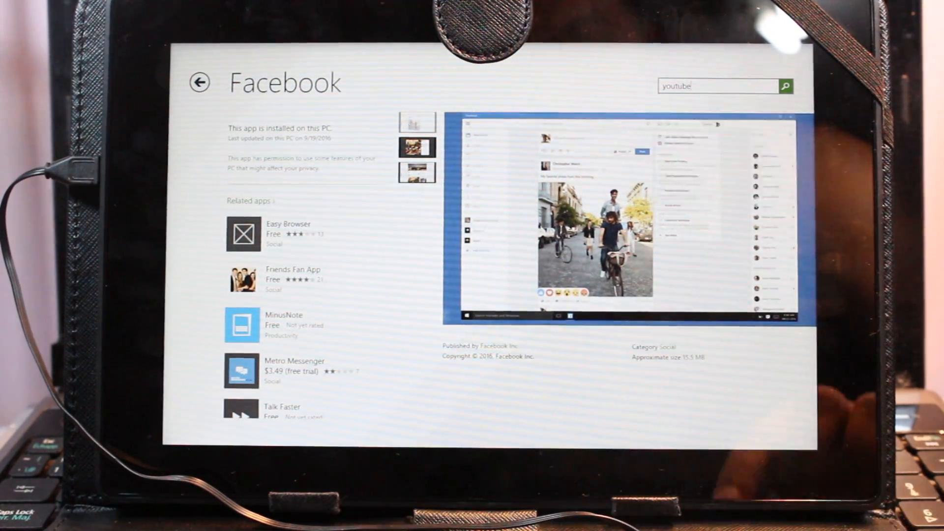
click(784, 87)
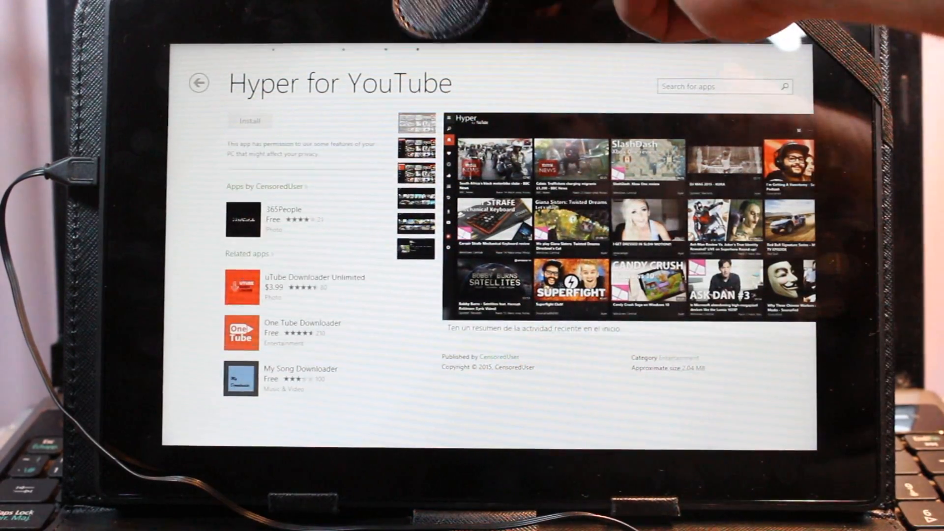
Step: Begin installing Hyper for YouTube and choose Add info on the payment banner
click(249, 120)
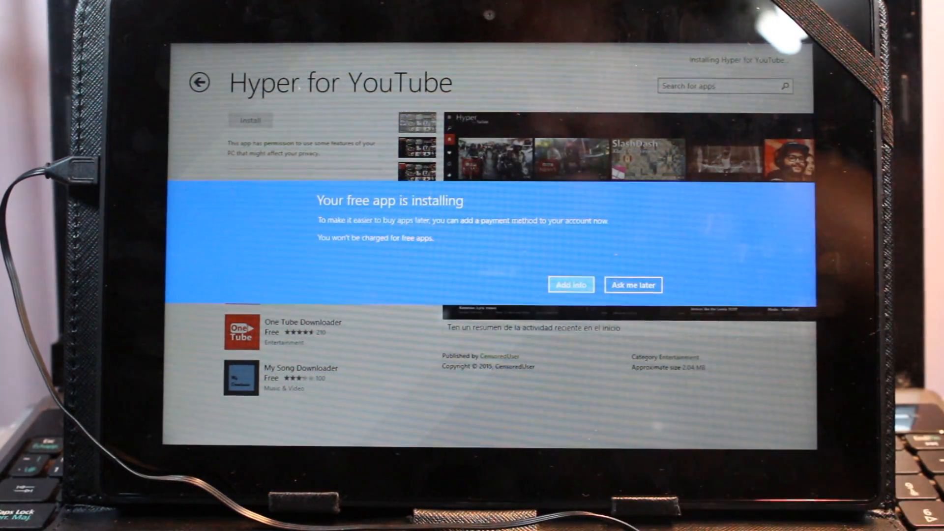
click(632, 285)
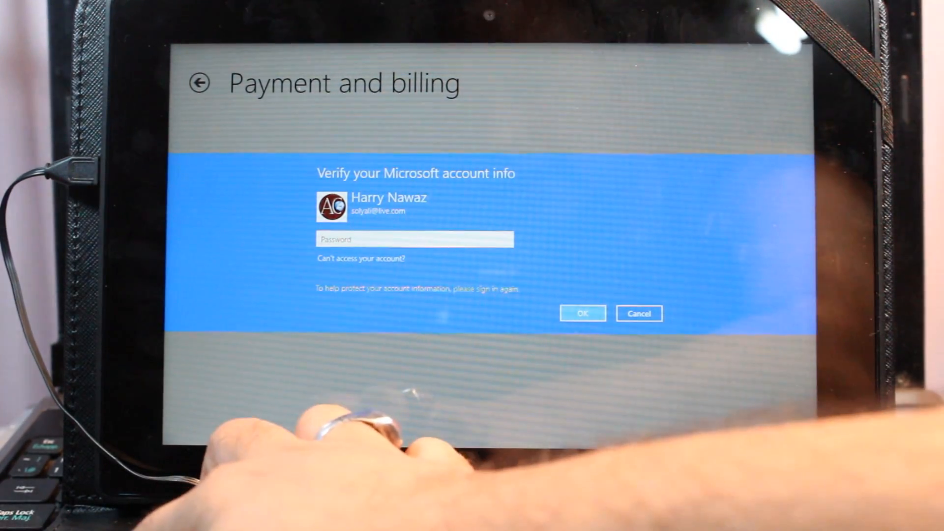
Step: Verify the Microsoft account with the password so Hyper for YouTube shows installed, then return to Start
text(password)
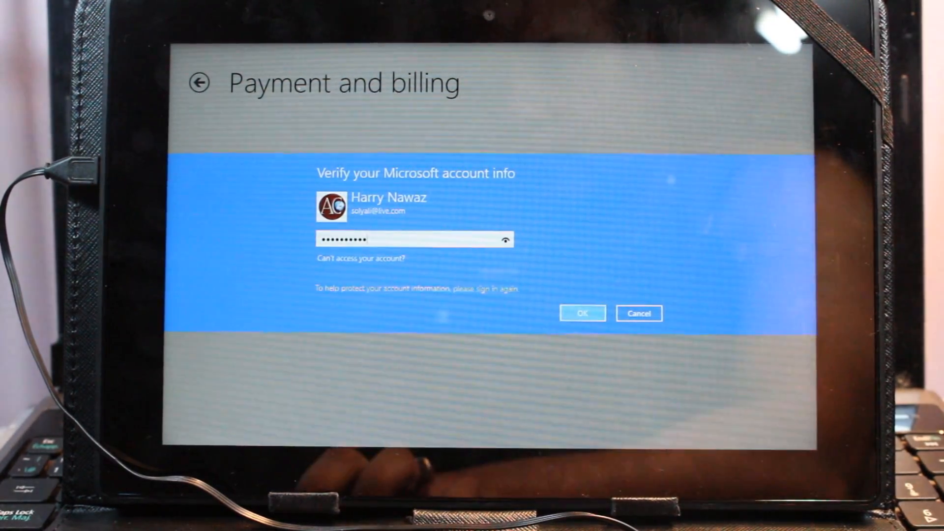
click(581, 312)
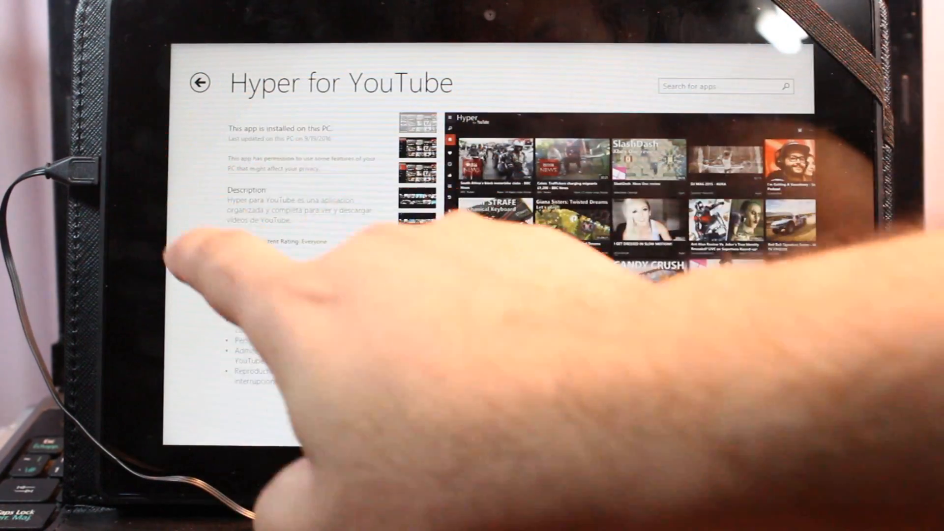
click(199, 83)
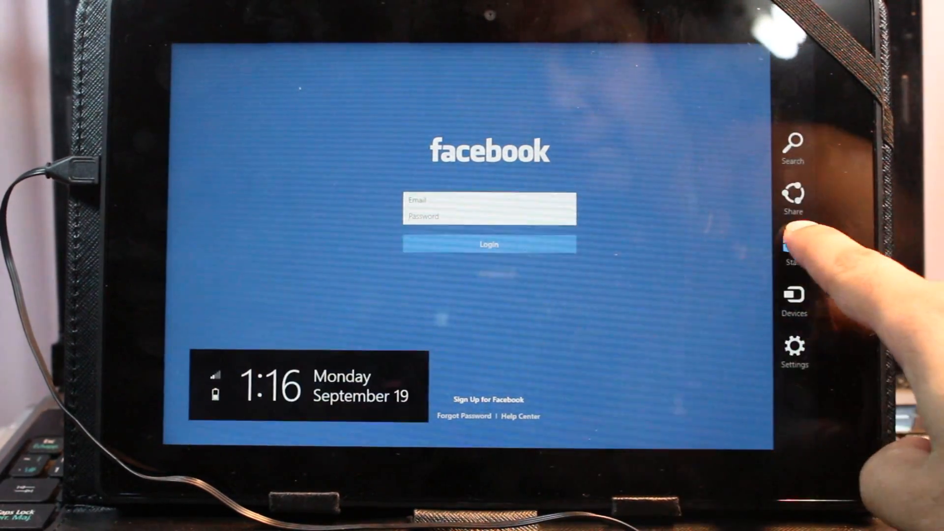
click(794, 247)
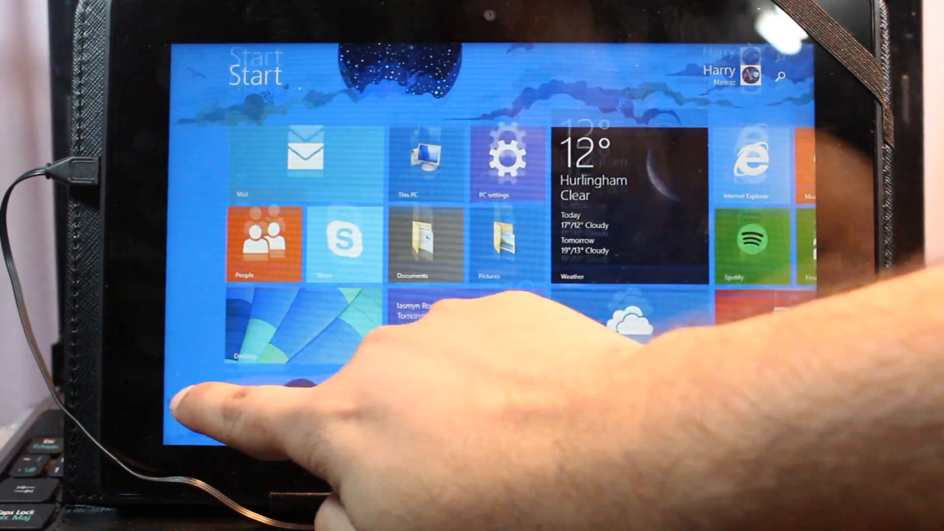